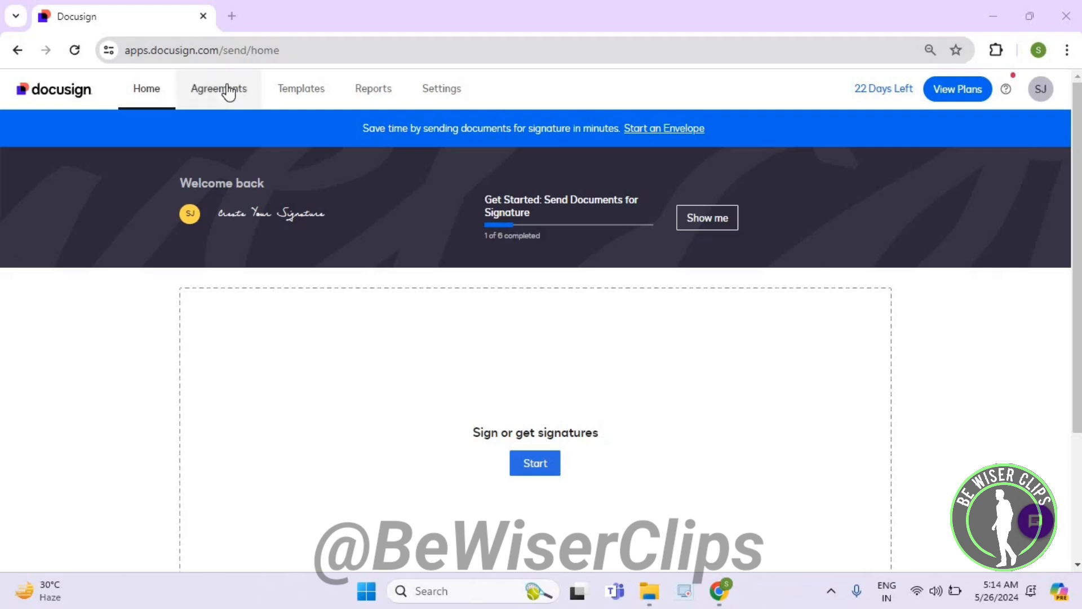
Step: Go to the Agreements inbox and expand the envelope folder list to show Drafts and Deleted
{"action": "left_click", "coordinate": [218, 88]}
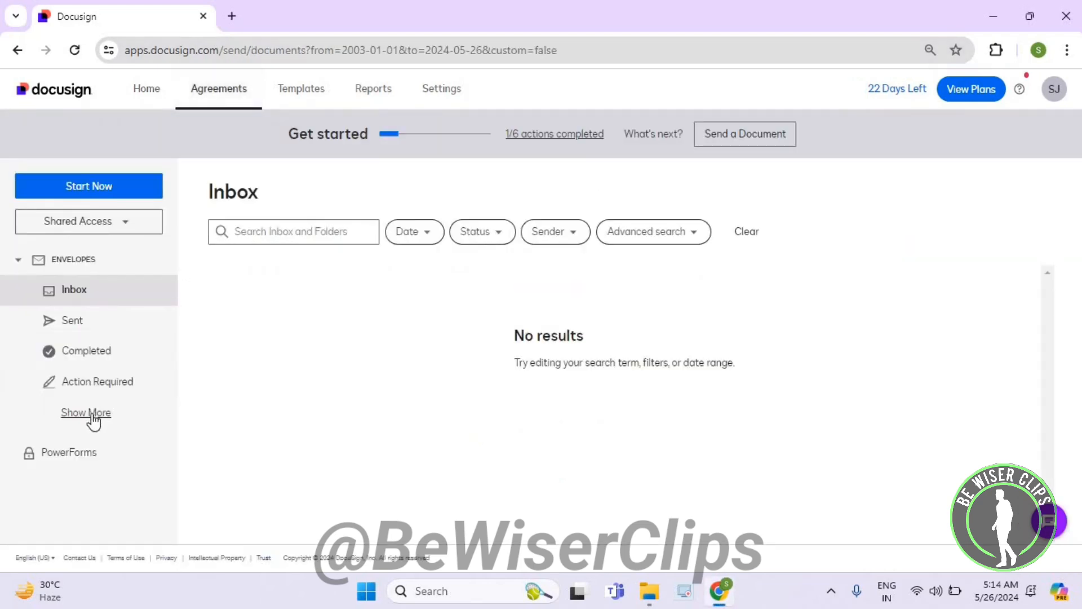
{"action": "left_click", "coordinate": [86, 412]}
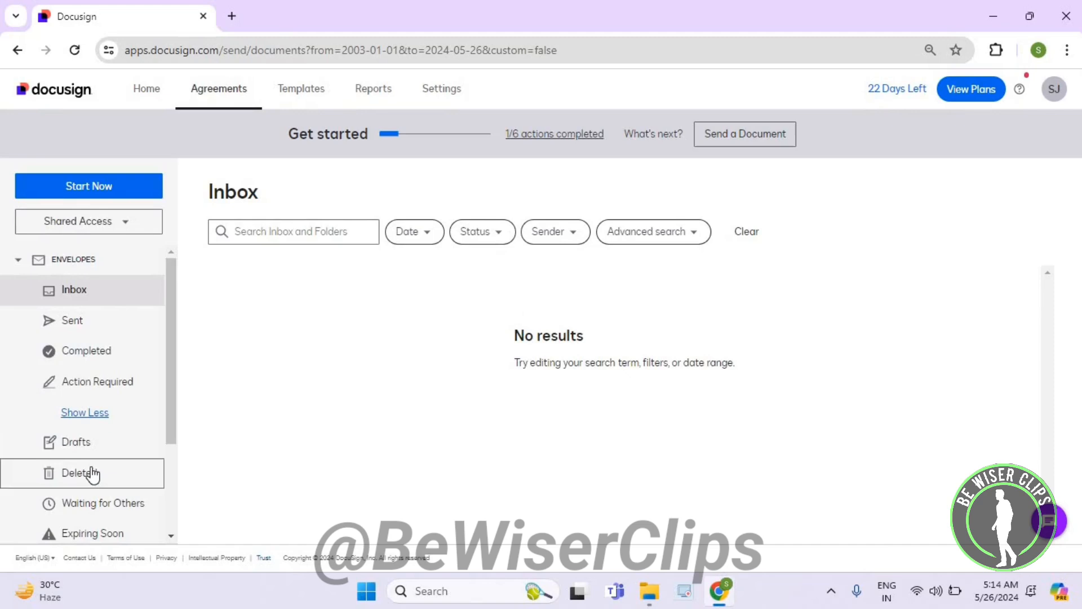
Step: Filter the Deleted folder by Sender 'Sent to me', which returns no results
{"action": "left_click", "coordinate": [79, 473]}
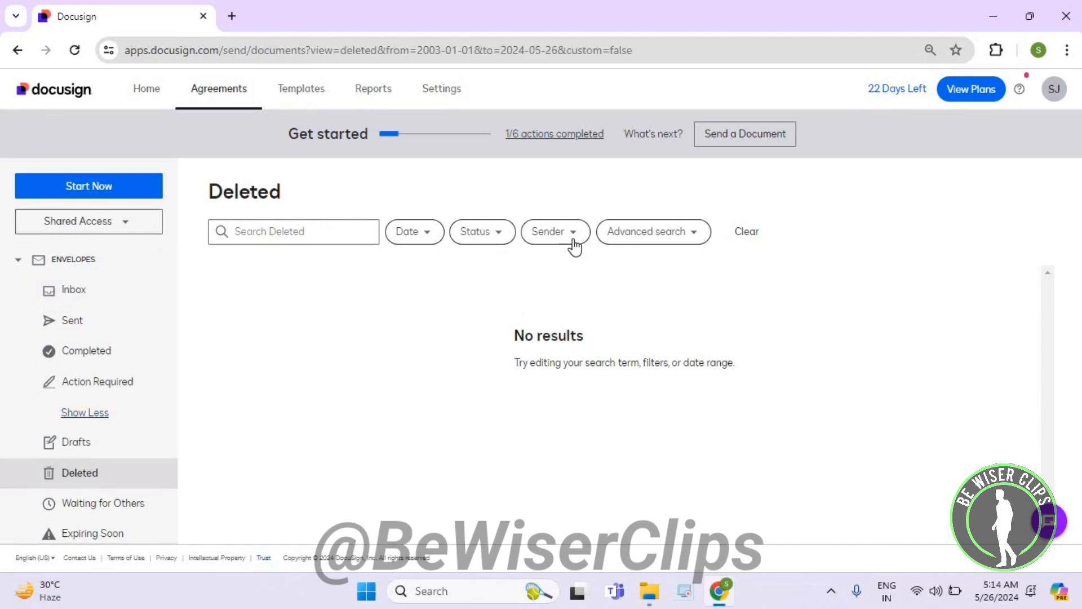
{"action": "left_click", "coordinate": [555, 232]}
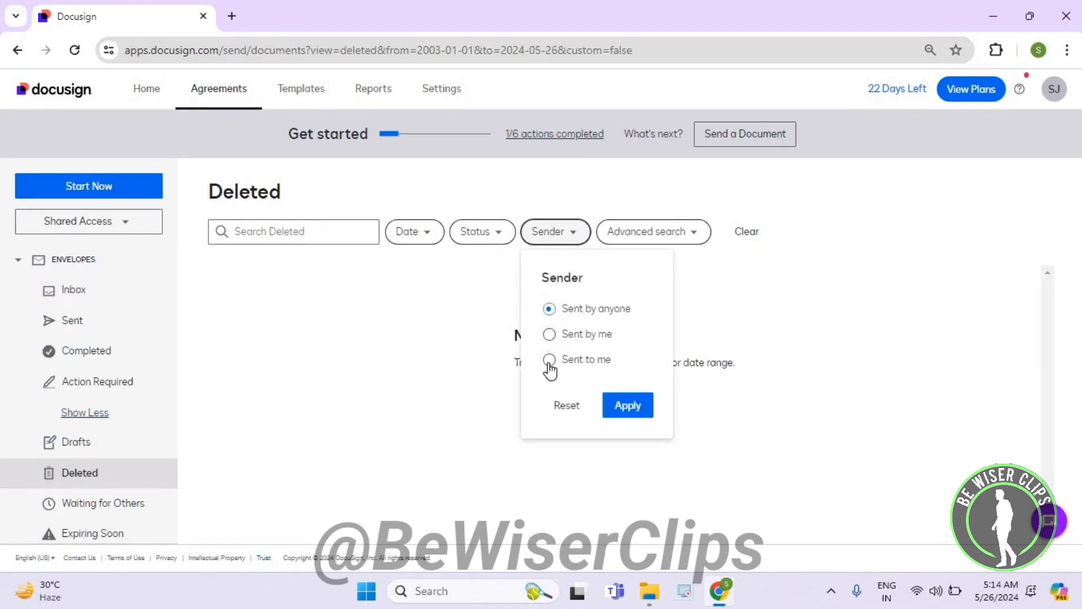
{"action": "left_click", "coordinate": [549, 360]}
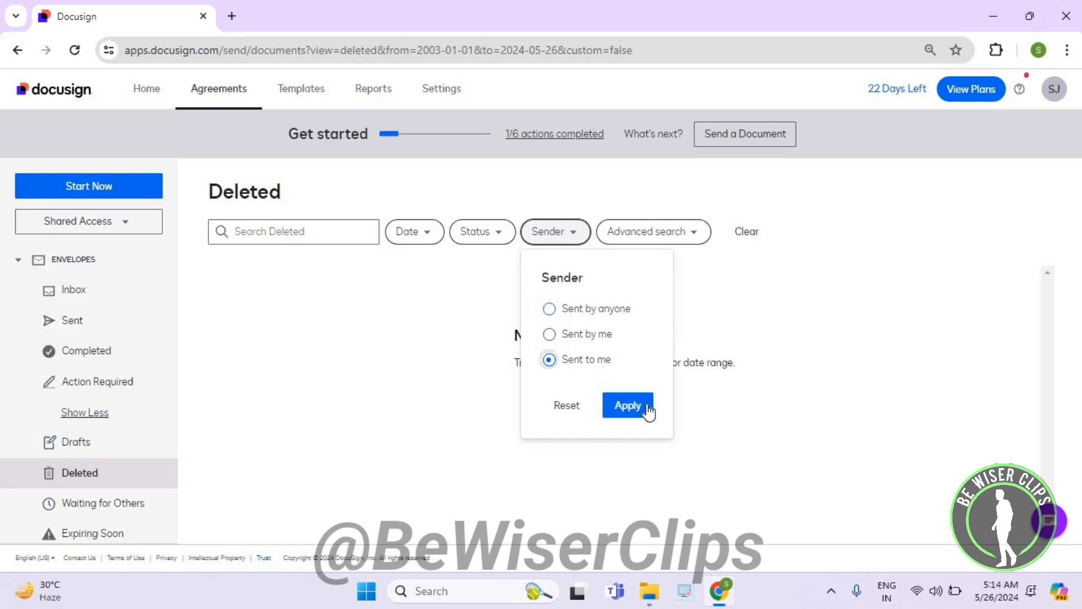
{"action": "left_click", "coordinate": [627, 405]}
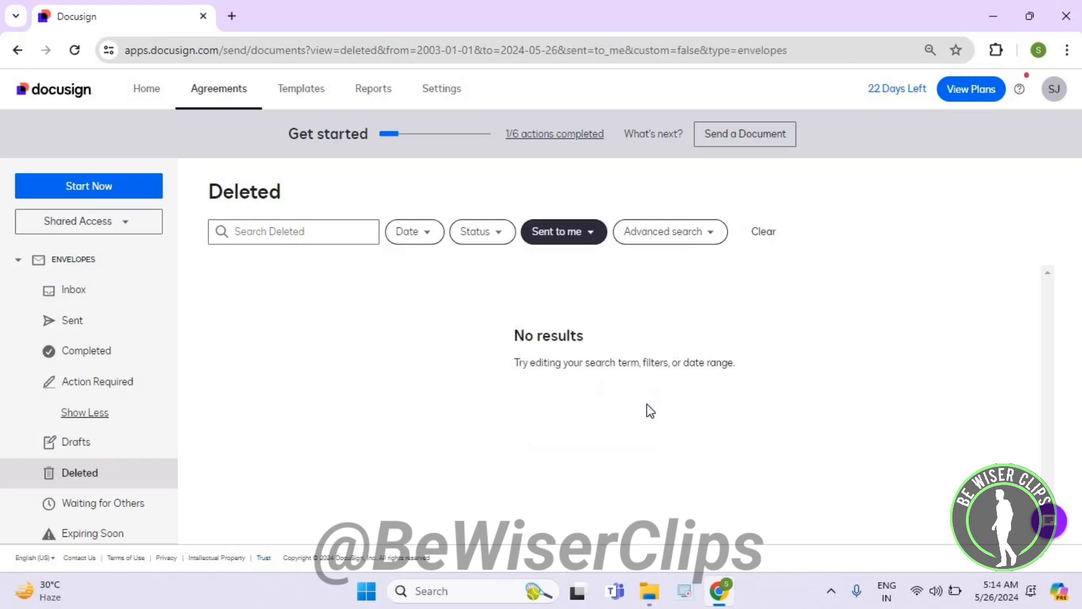